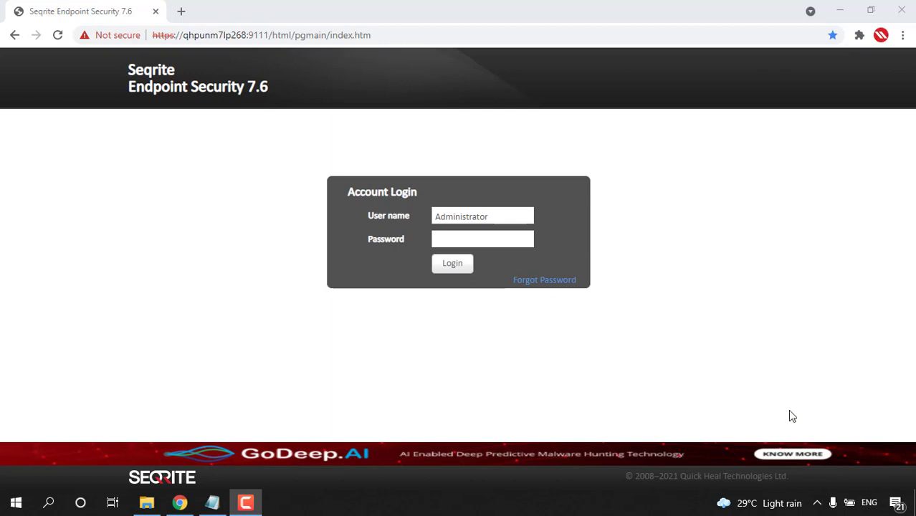
Log in to the console as Administrator with the account password
{"action": "left_click", "coordinate": [482, 239]}
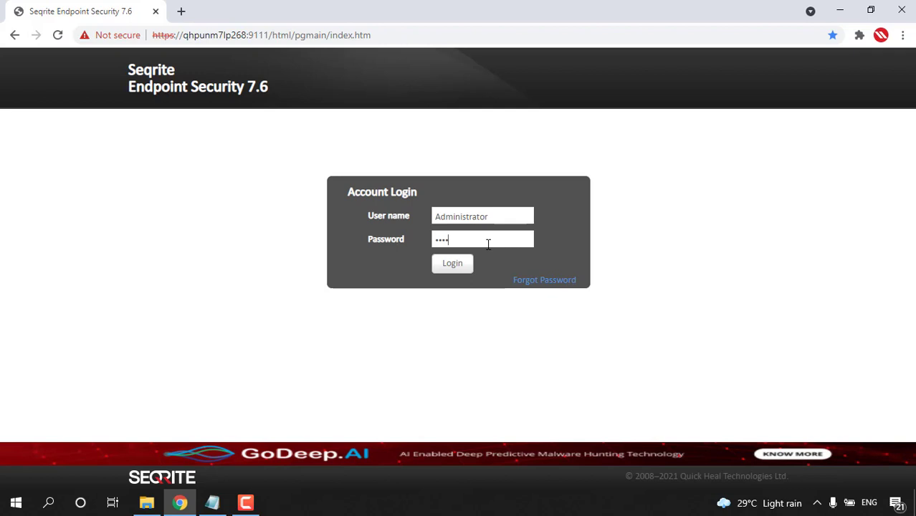
{"action": "left_click", "coordinate": [452, 263]}
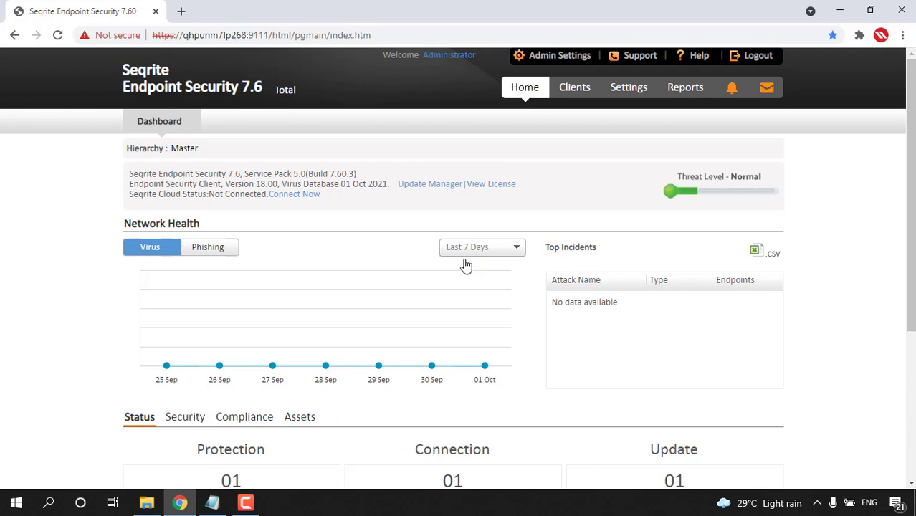
{"action": "mouse_move", "coordinate": [545, 61]}
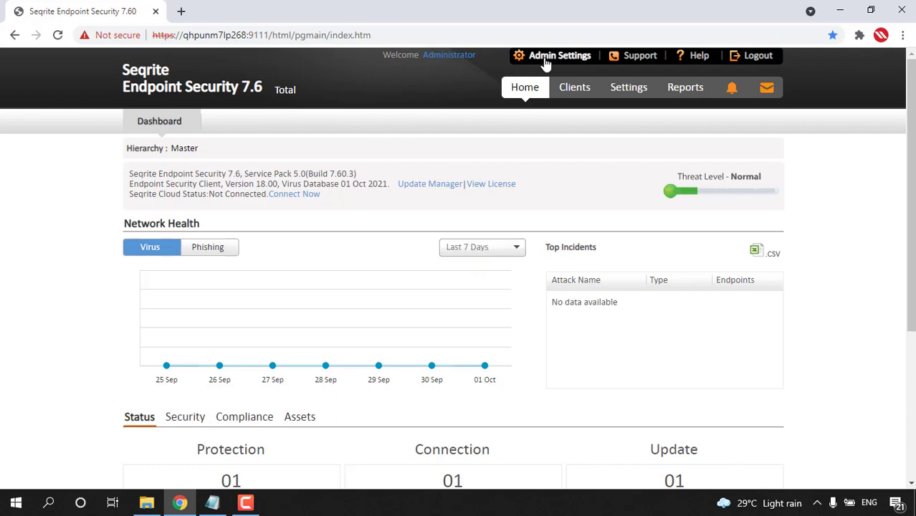
Show the Clients page of Admin Settings with install path D:\Seqrite
{"action": "left_click", "coordinate": [559, 55]}
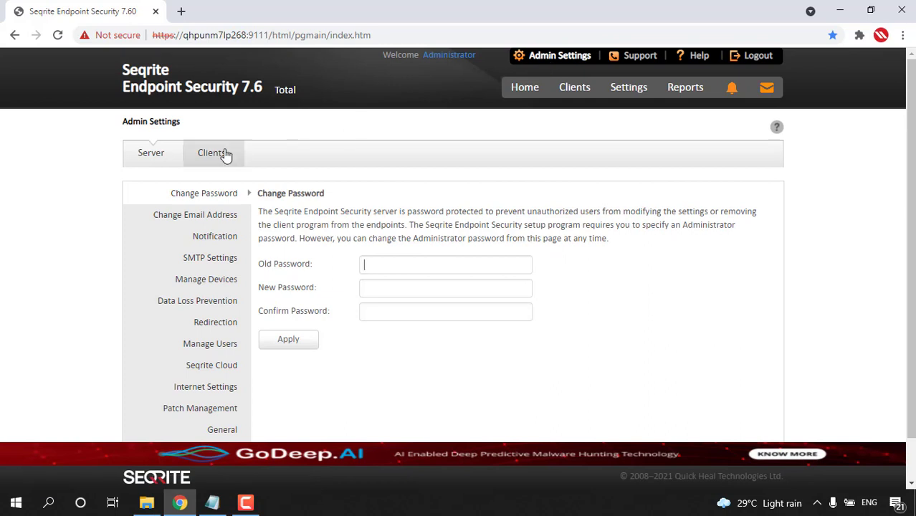
{"action": "left_click", "coordinate": [211, 152]}
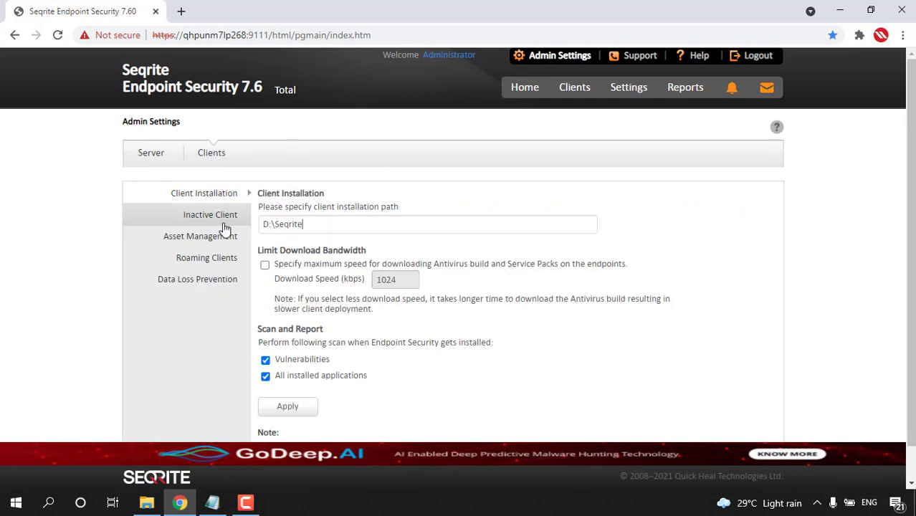
Enable Display Windows Product key under Asset Management and confirm the saved settings
{"action": "left_click", "coordinate": [206, 236]}
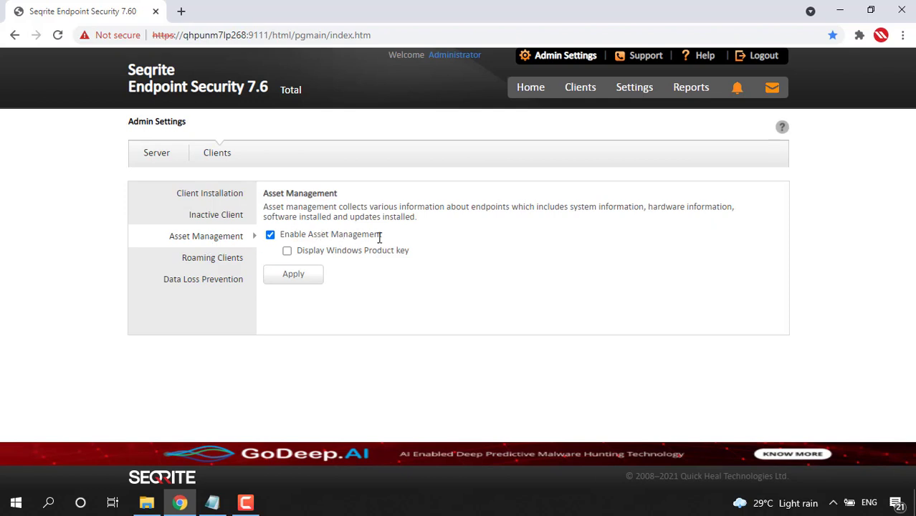
{"action": "mouse_move", "coordinate": [303, 255]}
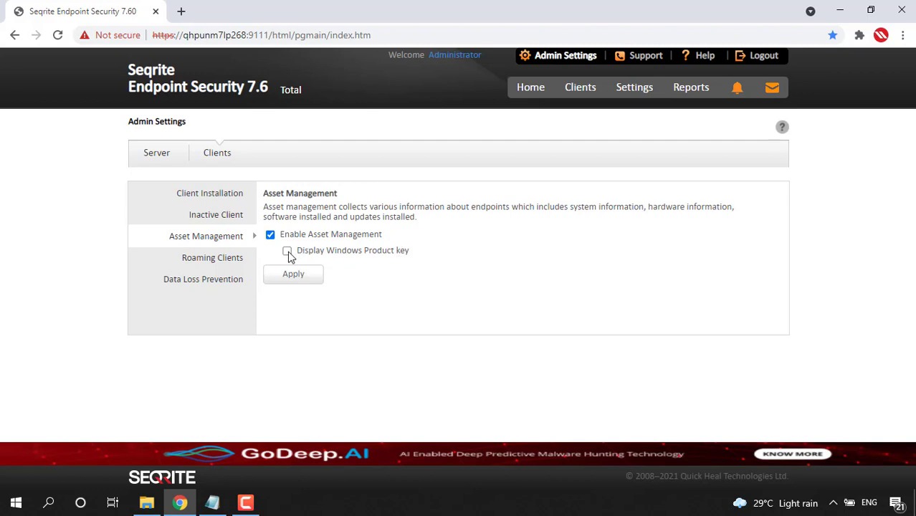
{"action": "left_click", "coordinate": [292, 273]}
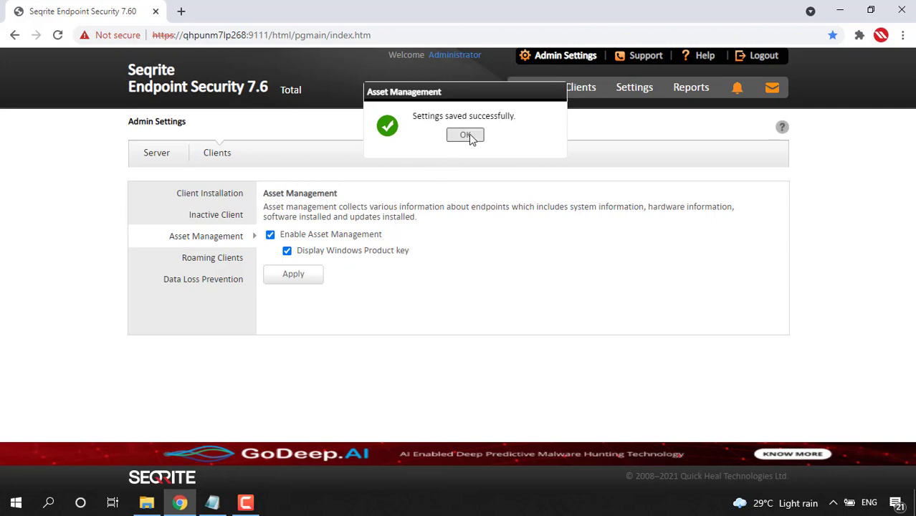
{"action": "left_click", "coordinate": [465, 136]}
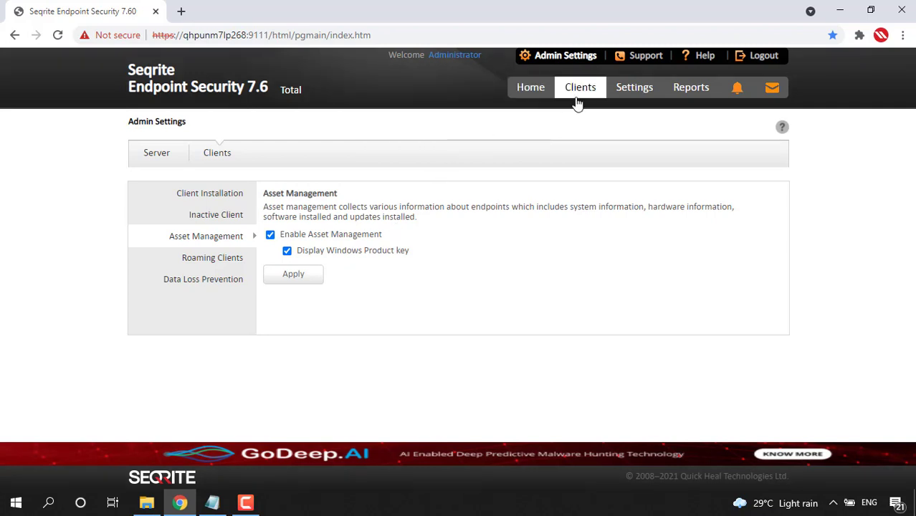
Export the Complete_Assets report from the Clients Assets tab and confirm the download
{"action": "left_click", "coordinate": [579, 87]}
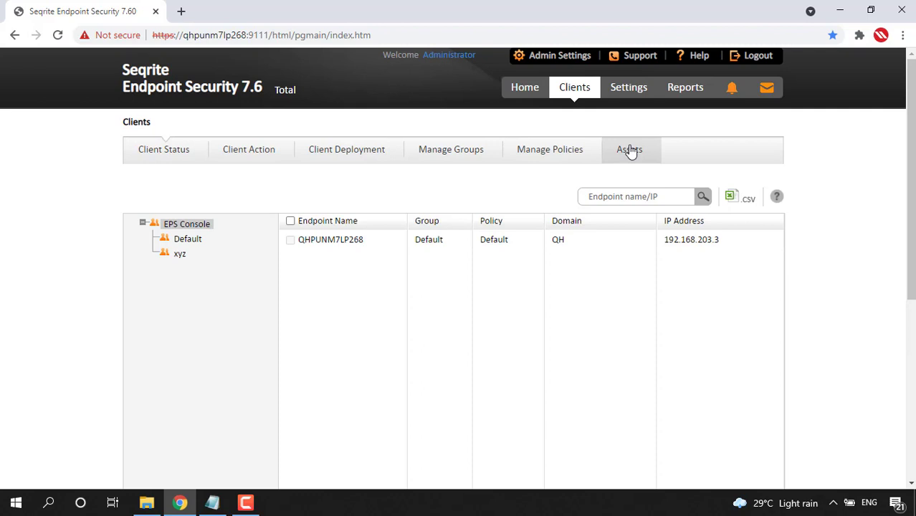
{"action": "left_click", "coordinate": [629, 149]}
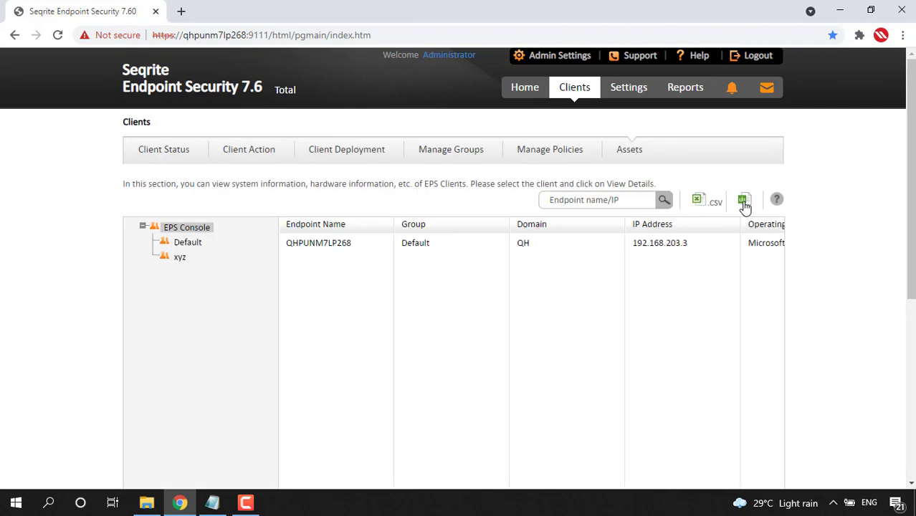
{"action": "mouse_move", "coordinate": [743, 200]}
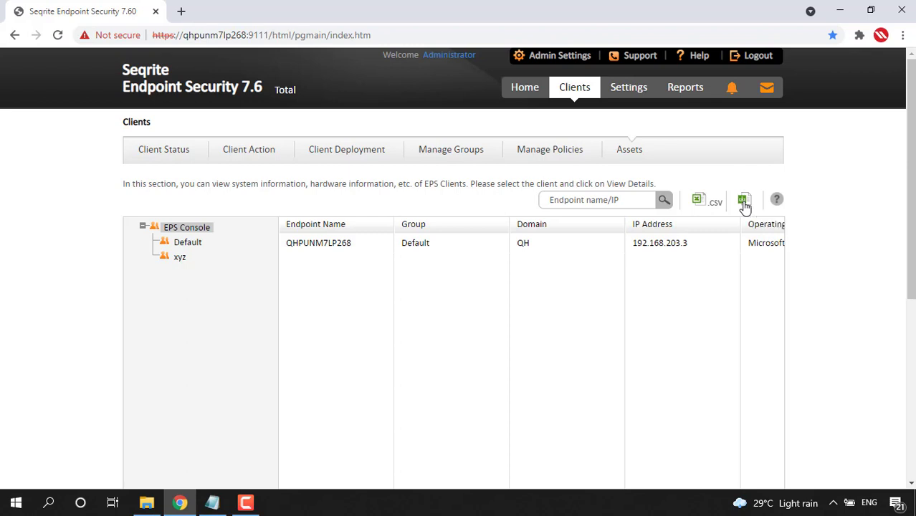
{"action": "left_click", "coordinate": [743, 199]}
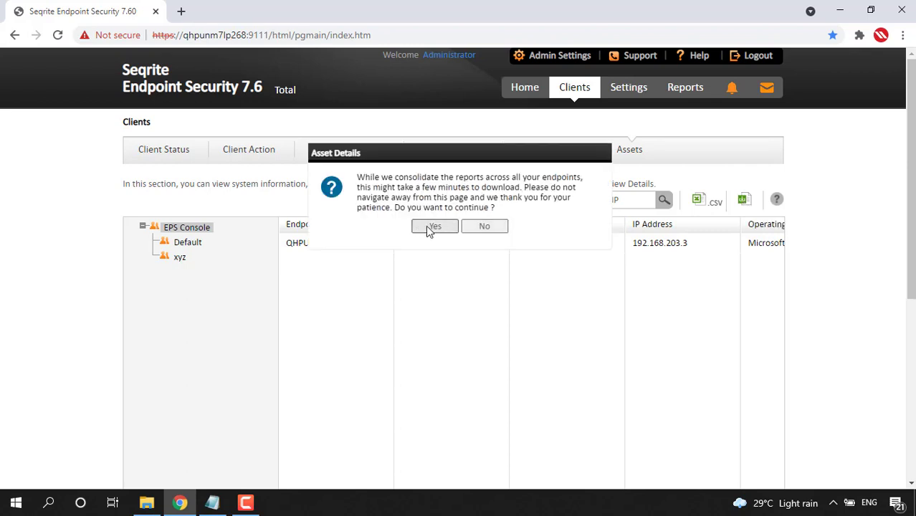
{"action": "left_click", "coordinate": [435, 226]}
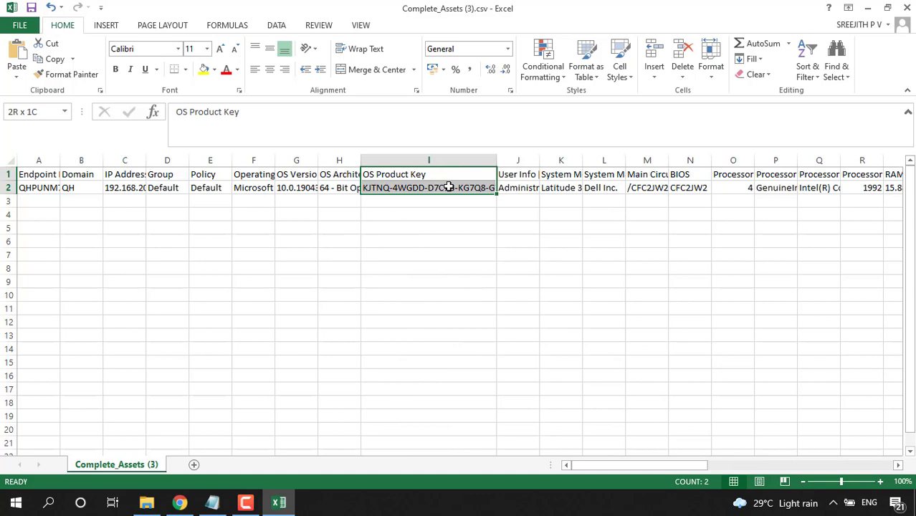
Fill cells I1:I2 (OS Product Key header and value) with yellow
{"action": "left_click", "coordinate": [205, 69]}
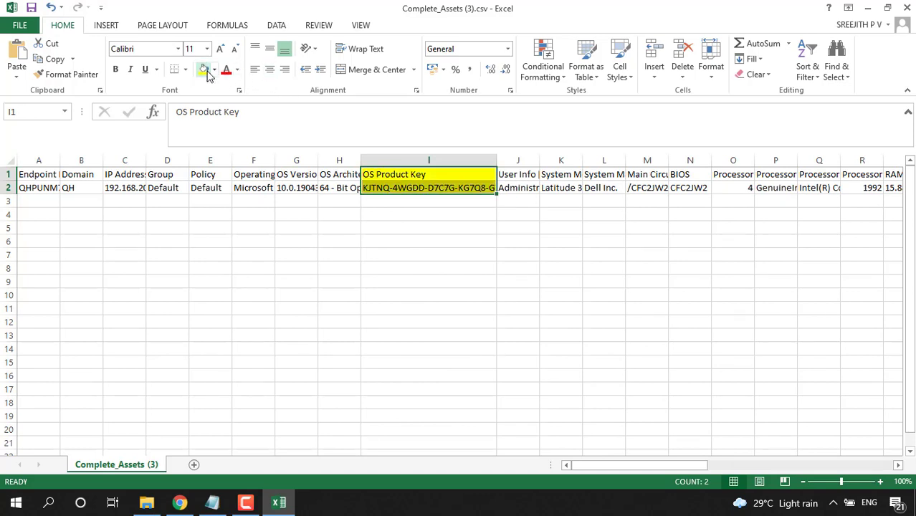